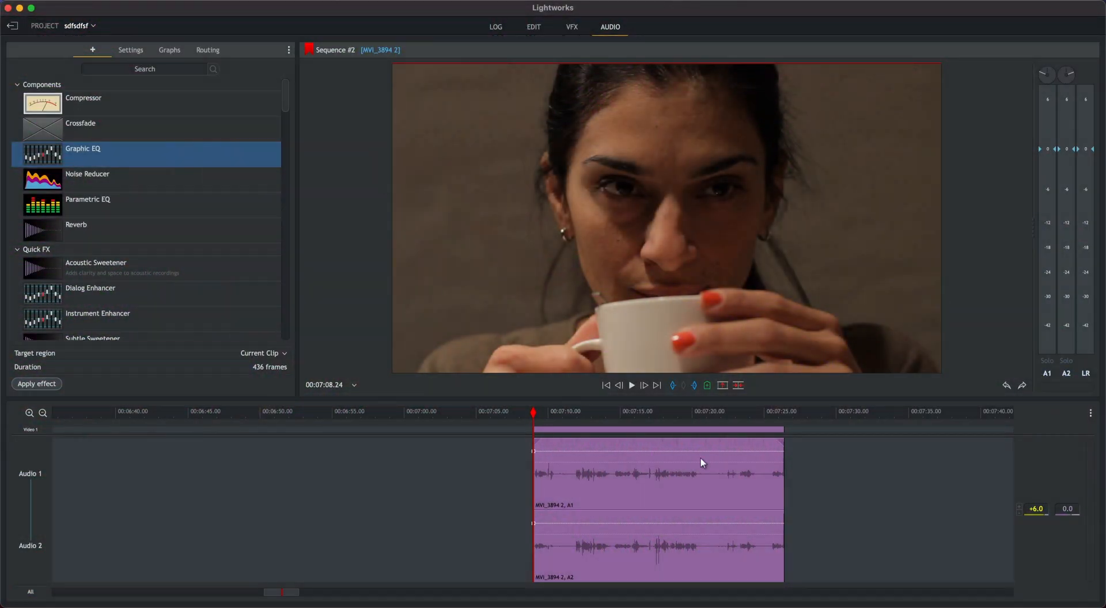
pyautogui.moveTo(642, 448)
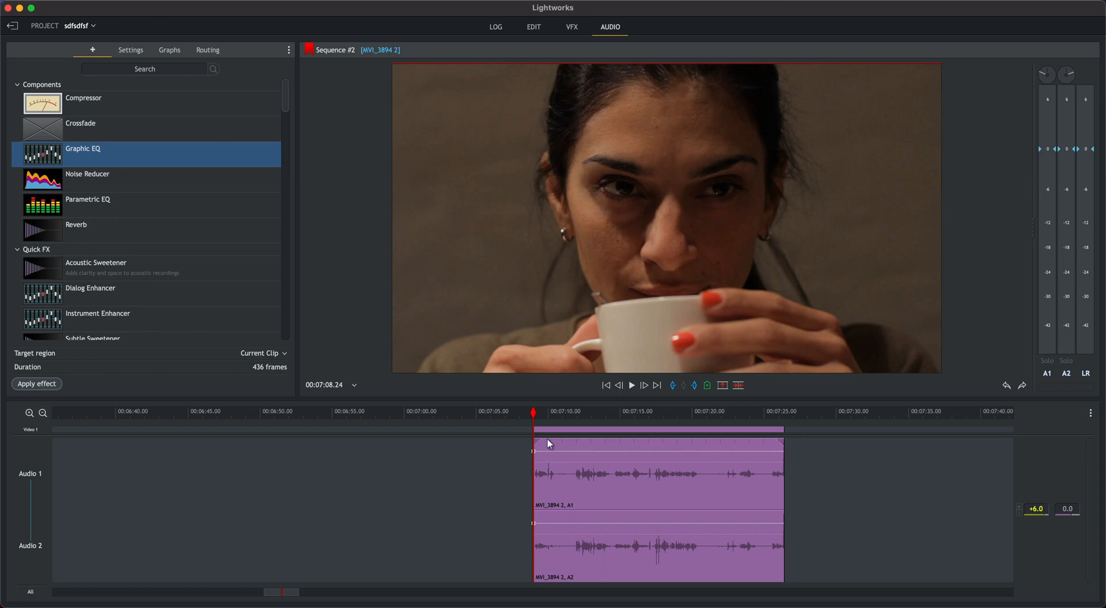
pyautogui.moveTo(694, 452)
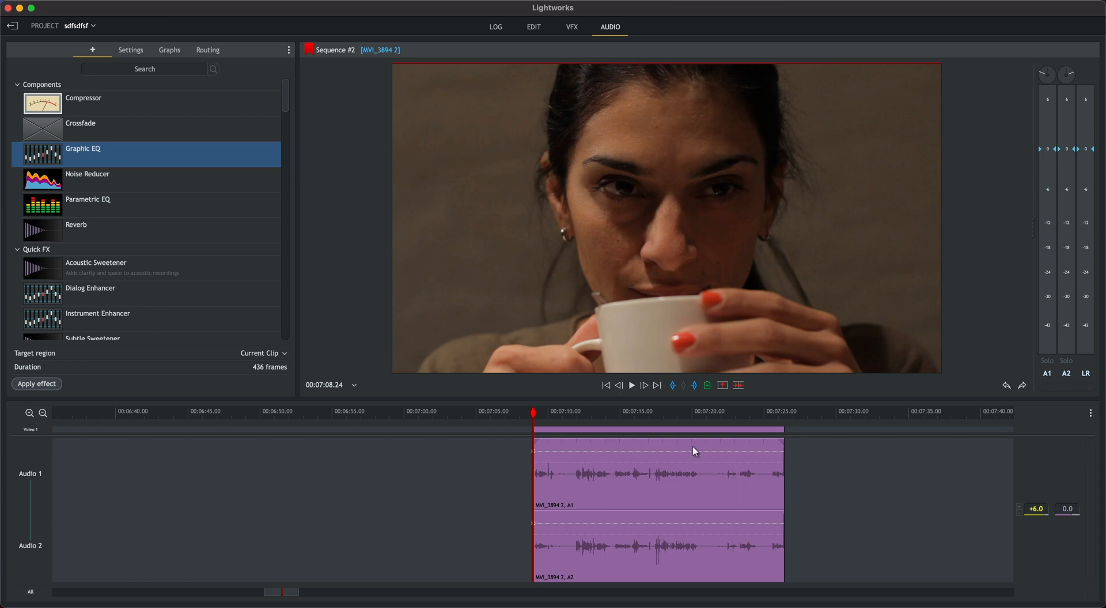
# Audition the raw dialogue, mark a section and apply a Graphic EQ with all ten bands at zero.
pyautogui.click(630, 385)
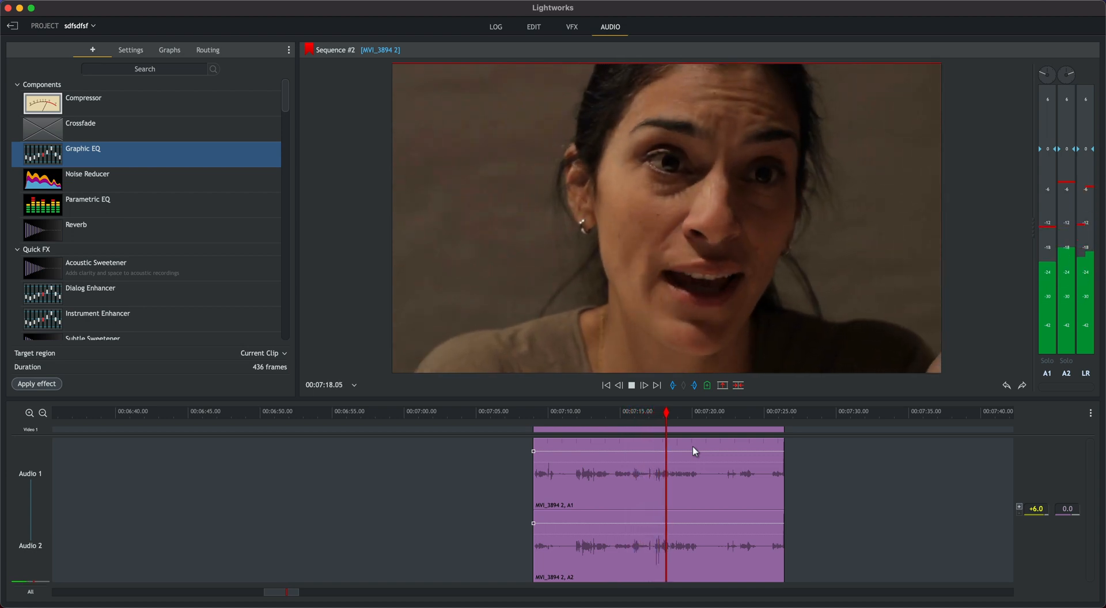
pyautogui.click(694, 412)
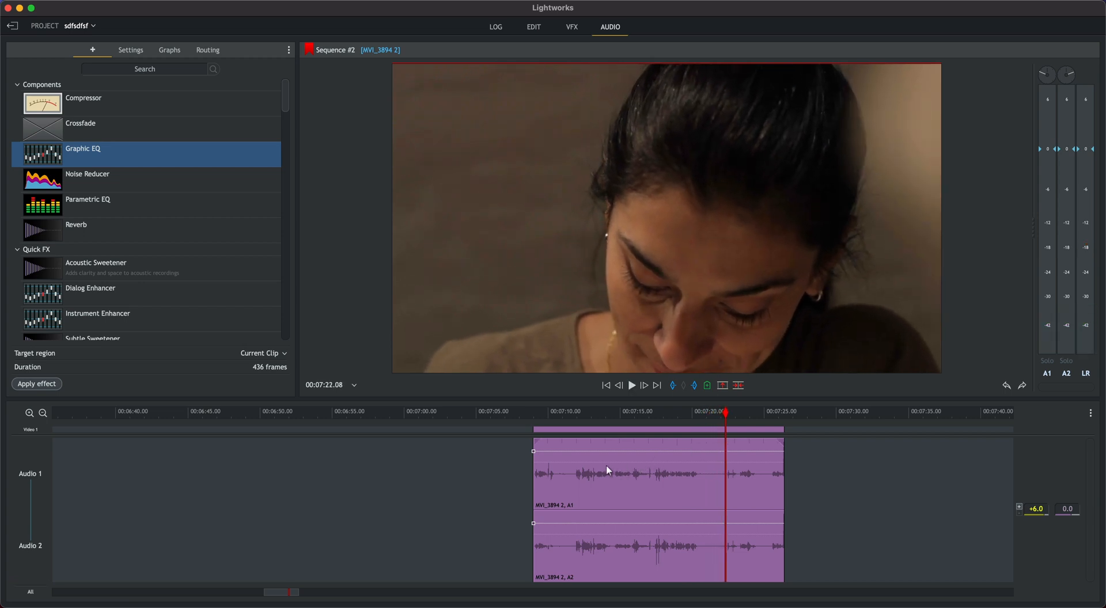
pyautogui.click(694, 413)
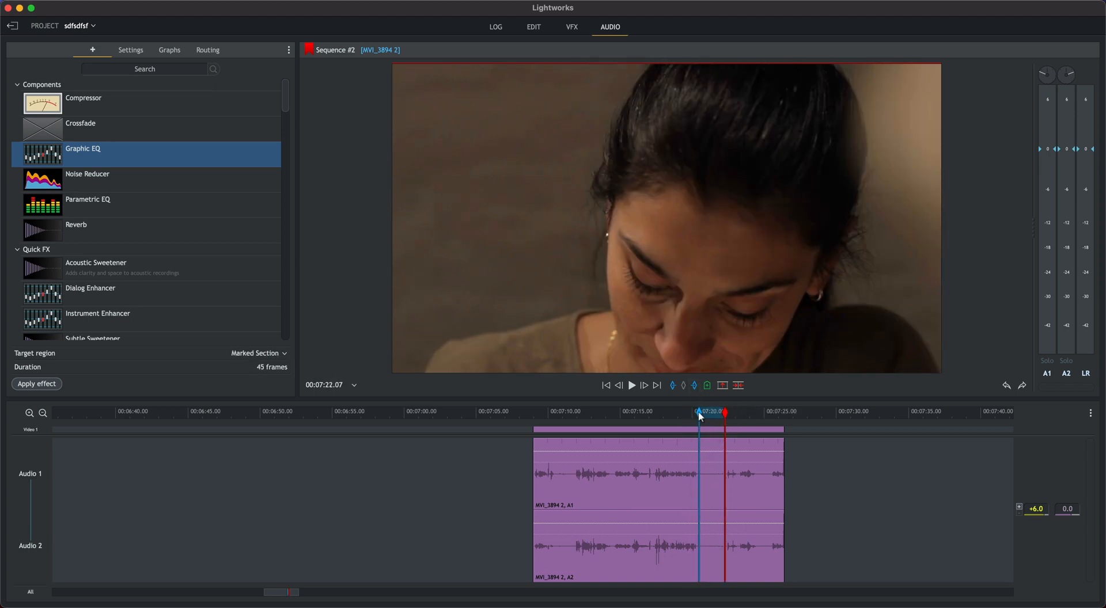
pyautogui.click(35, 384)
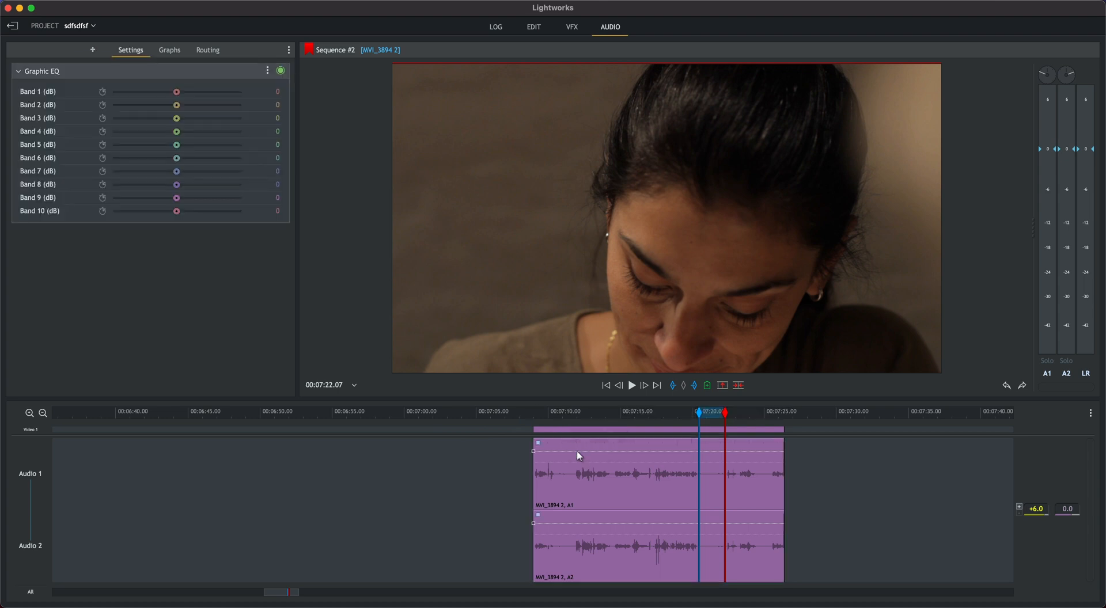
# While auditioning, cut Bands 4, 5 and 6 to about -8, -11 and -10 dB.
pyautogui.click(630, 384)
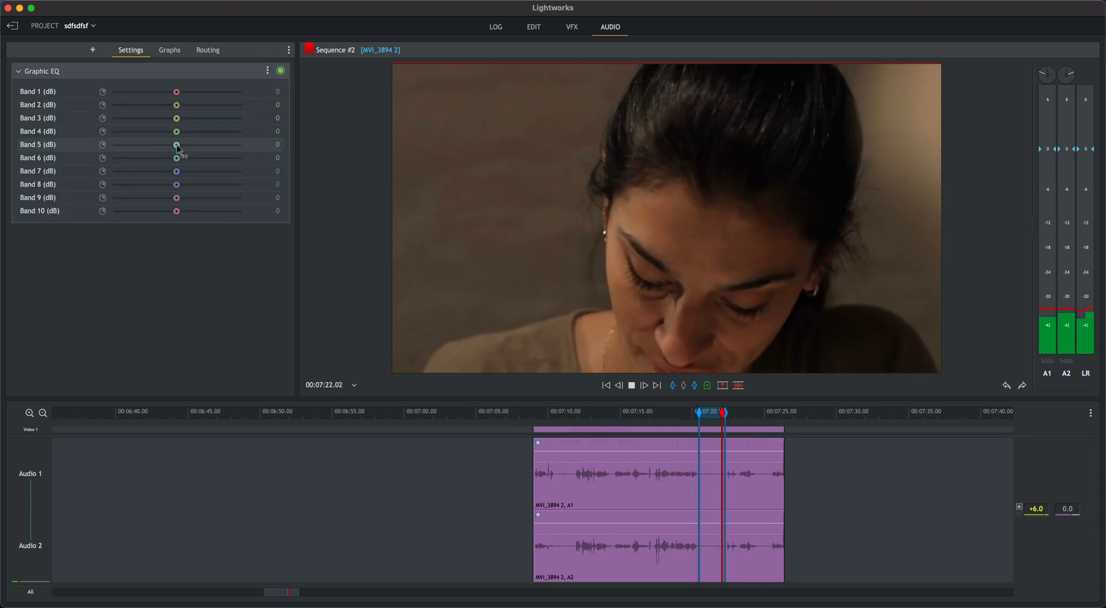
pyautogui.moveTo(175, 145); pyautogui.dragTo(116, 145)
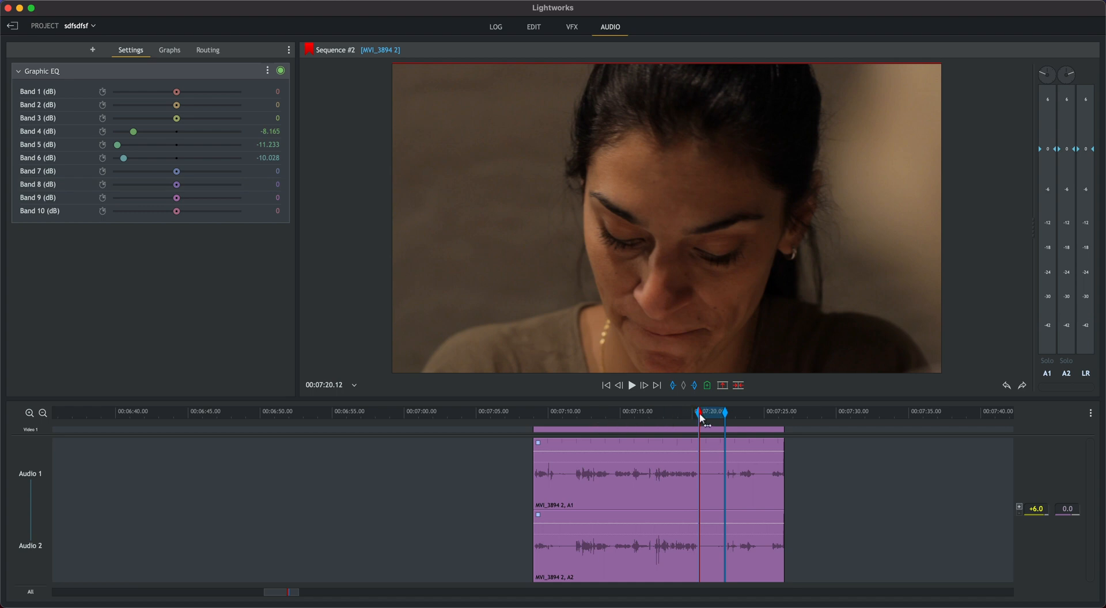
pyautogui.click(631, 385)
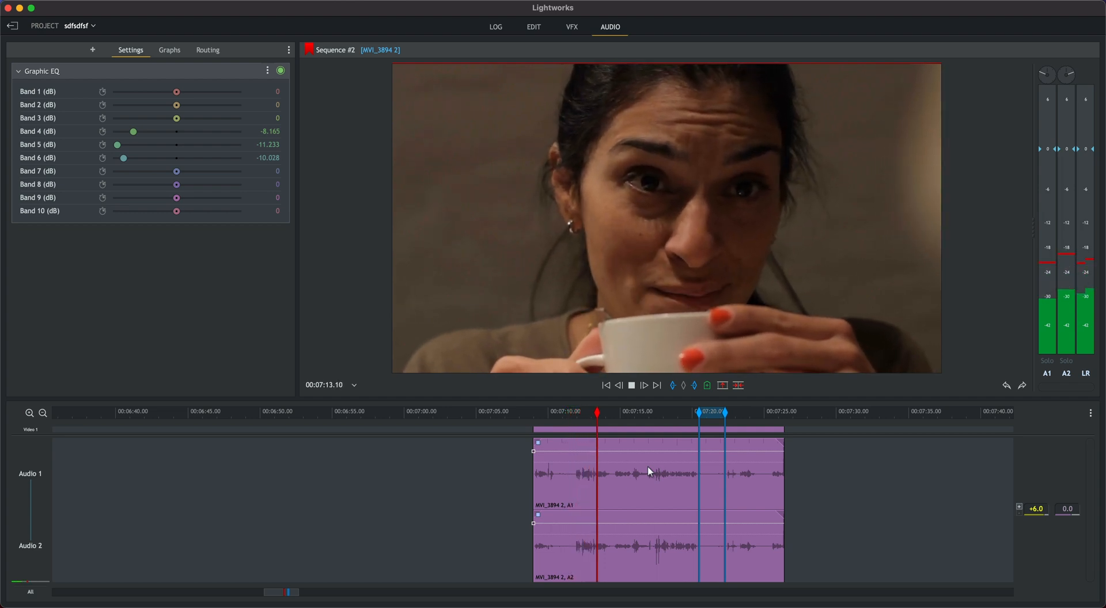
pyautogui.click(630, 384)
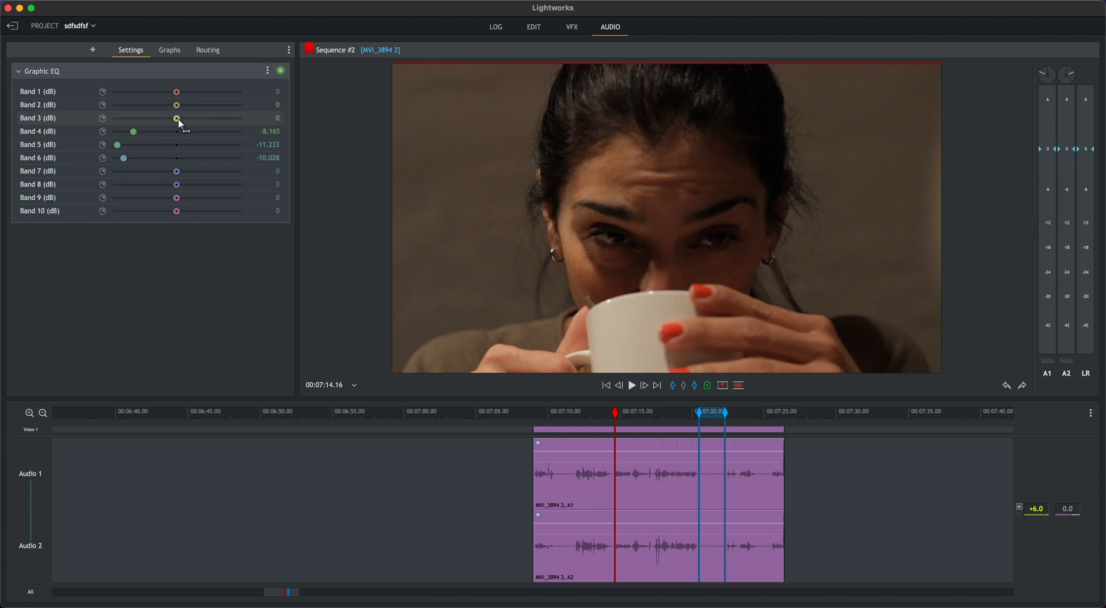
# Boost Bands 2, 3, 8 and 9 by about +3 to +7 dB, easing Bands 4–7 slightly.
pyautogui.moveTo(177, 118); pyautogui.dragTo(193, 117)
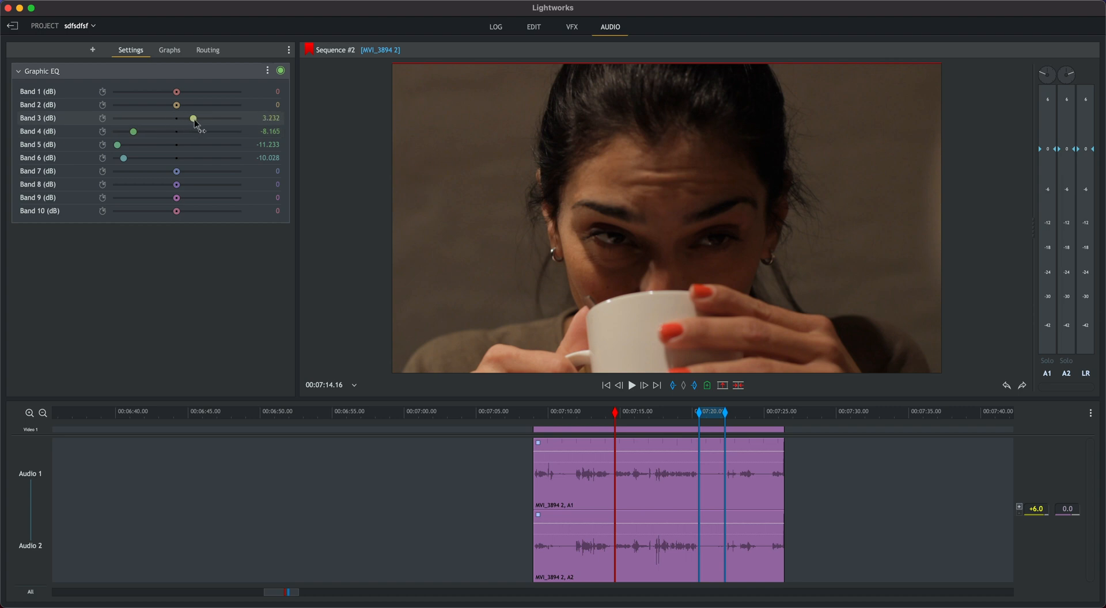
pyautogui.moveTo(176, 104); pyautogui.dragTo(184, 105)
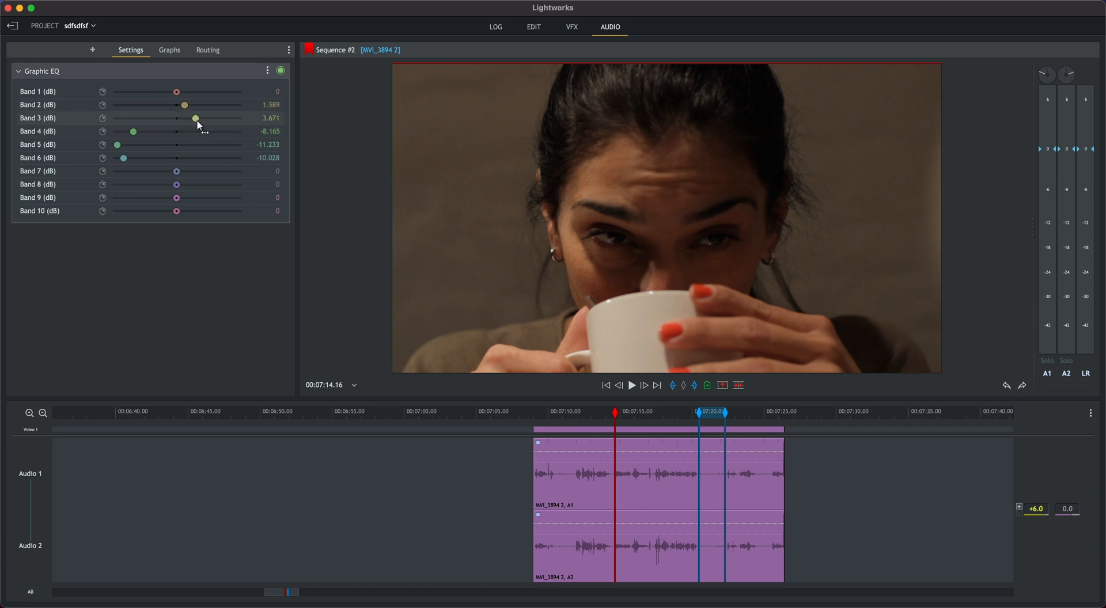
pyautogui.moveTo(175, 170); pyautogui.dragTo(175, 171)
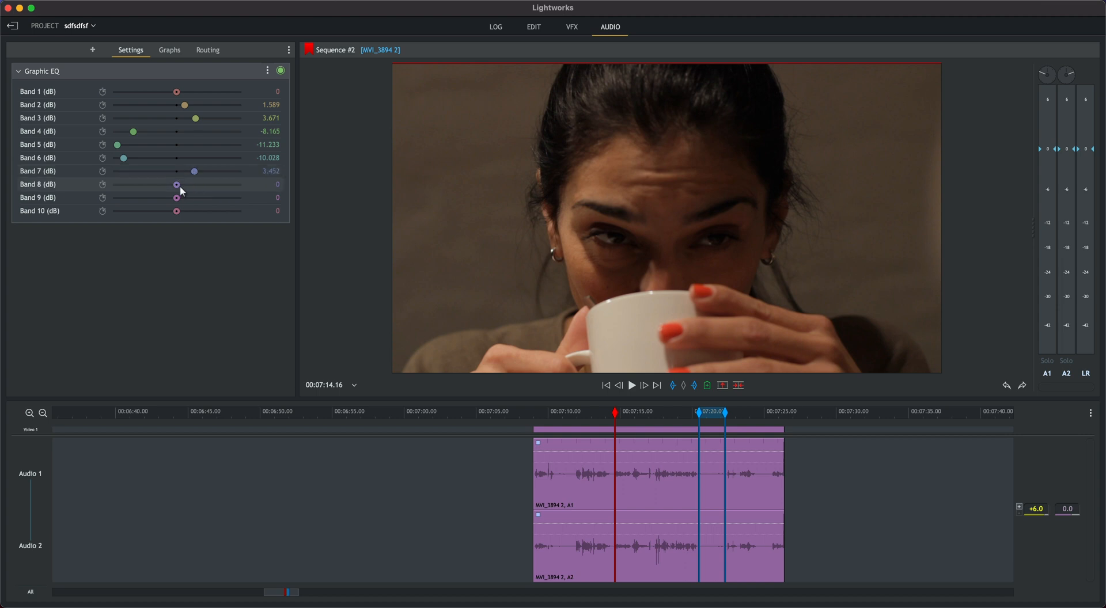
pyautogui.moveTo(176, 185); pyautogui.dragTo(188, 199)
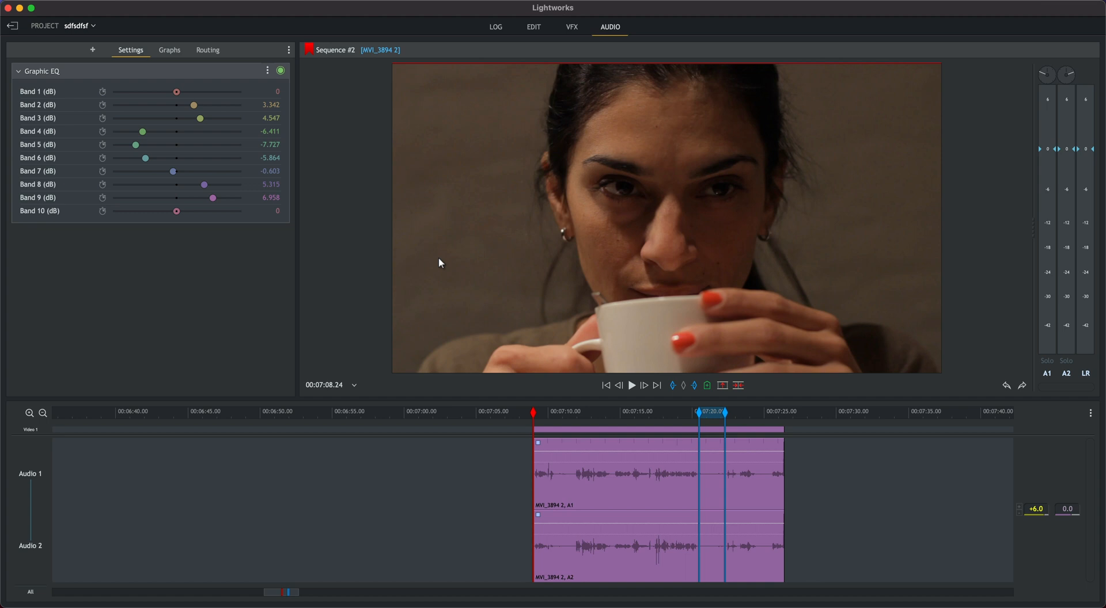
pyautogui.moveTo(325, 104)
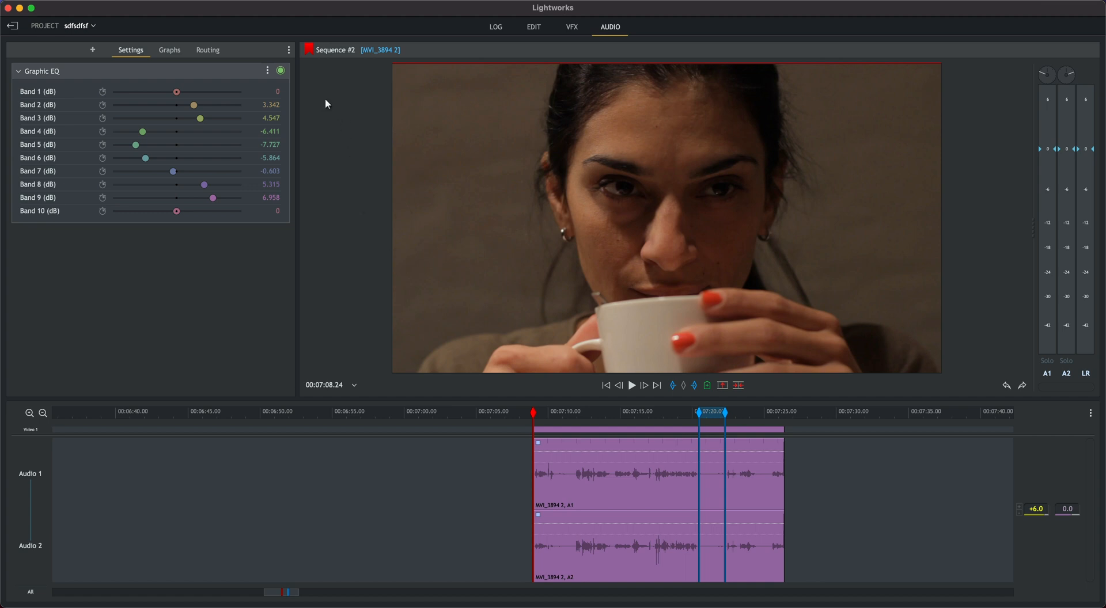
pyautogui.moveTo(310, 89)
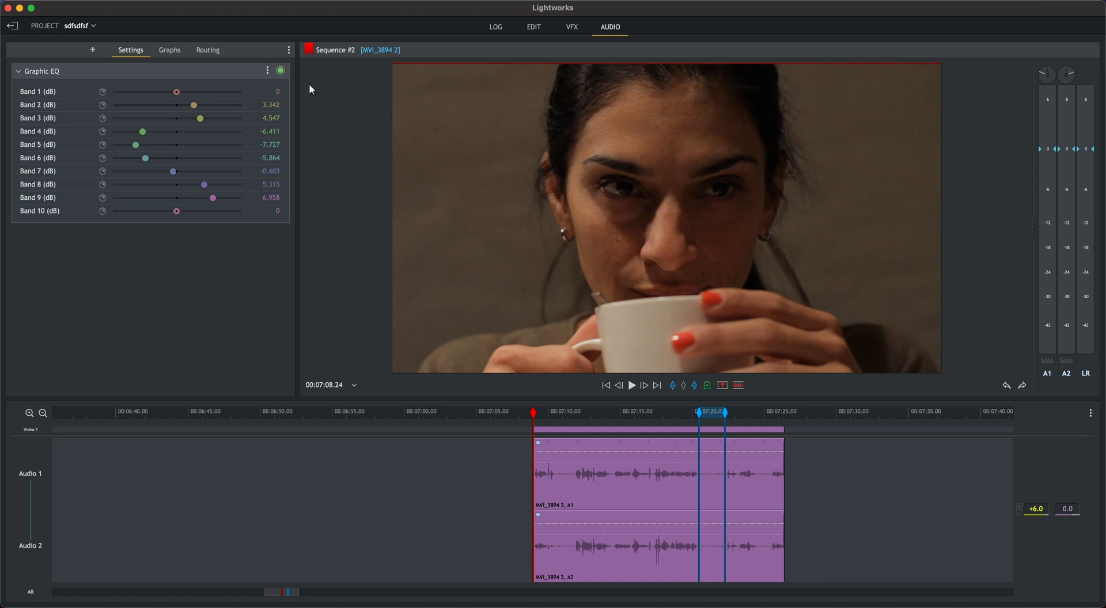
# Toggle the Graphic EQ off, on and off again during playback, leaving it bypassed.
pyautogui.click(281, 71)
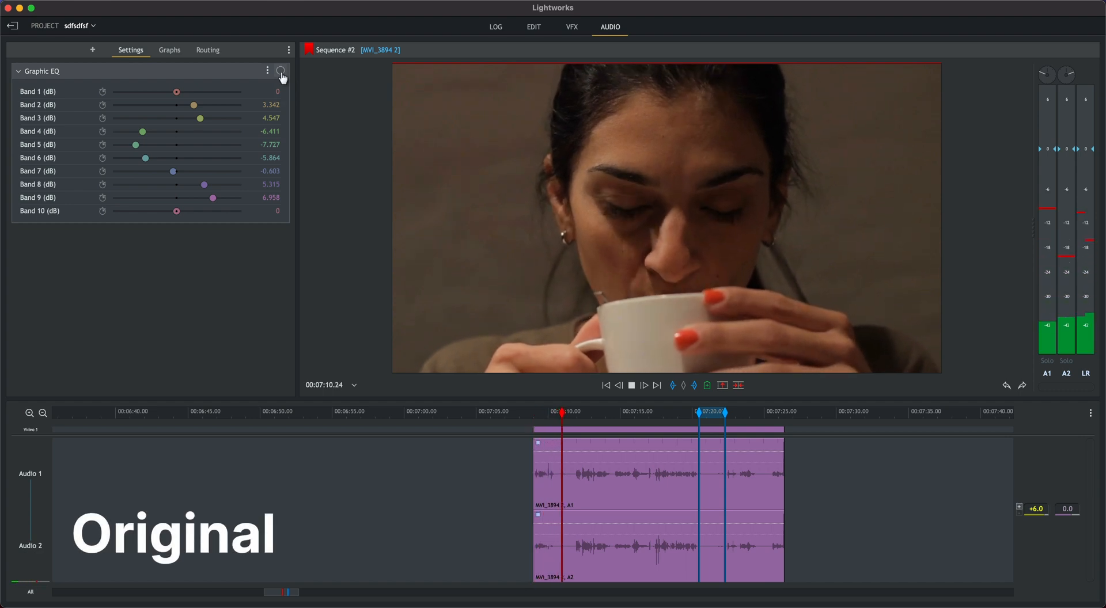
pyautogui.click(643, 385)
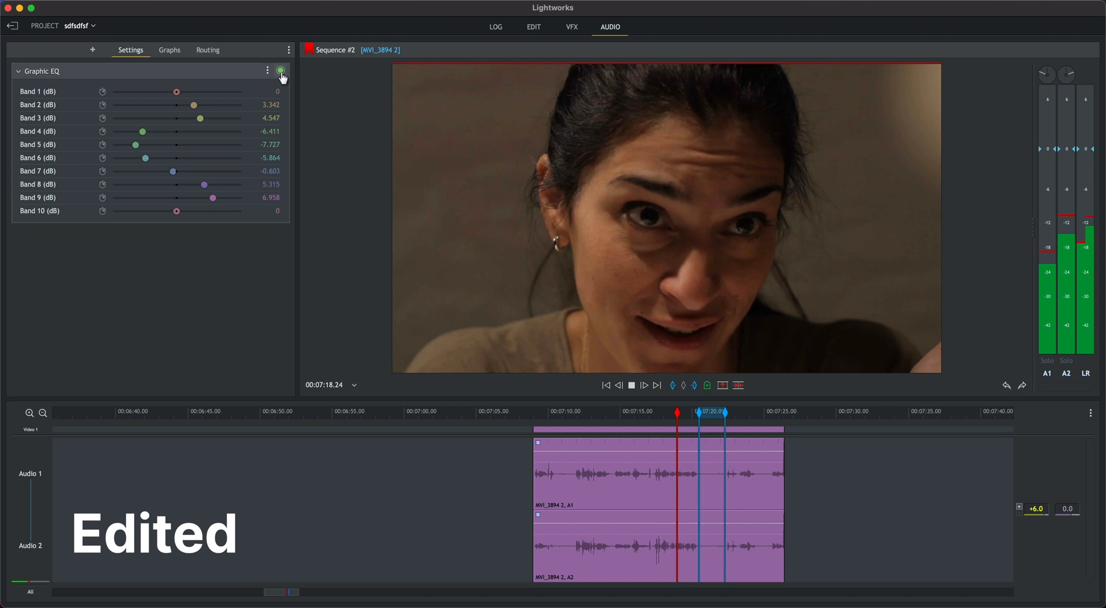
pyautogui.click(643, 384)
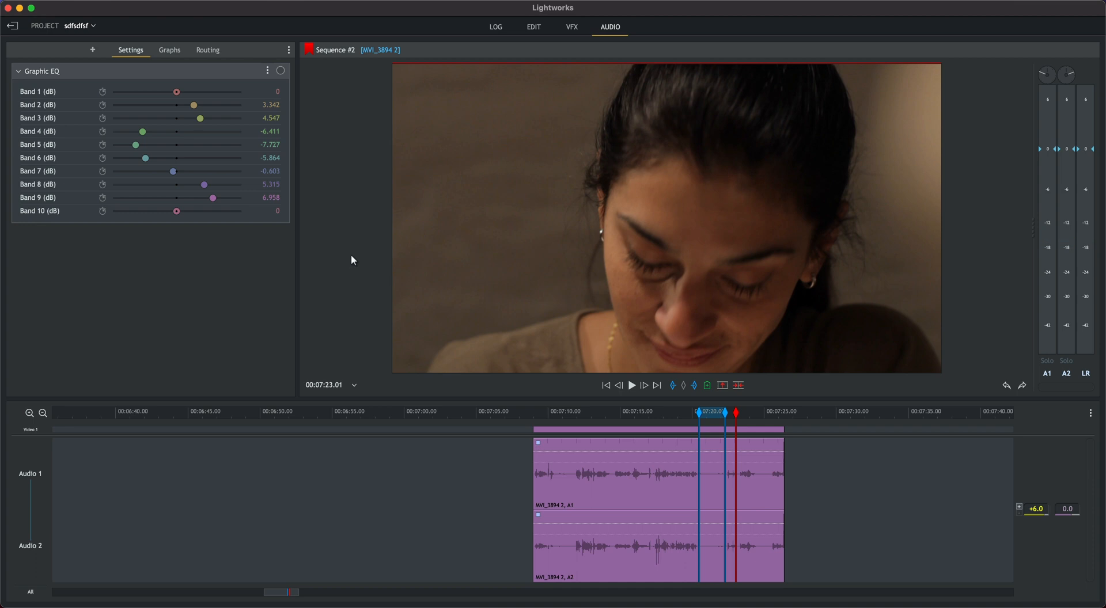
pyautogui.moveTo(346, 240)
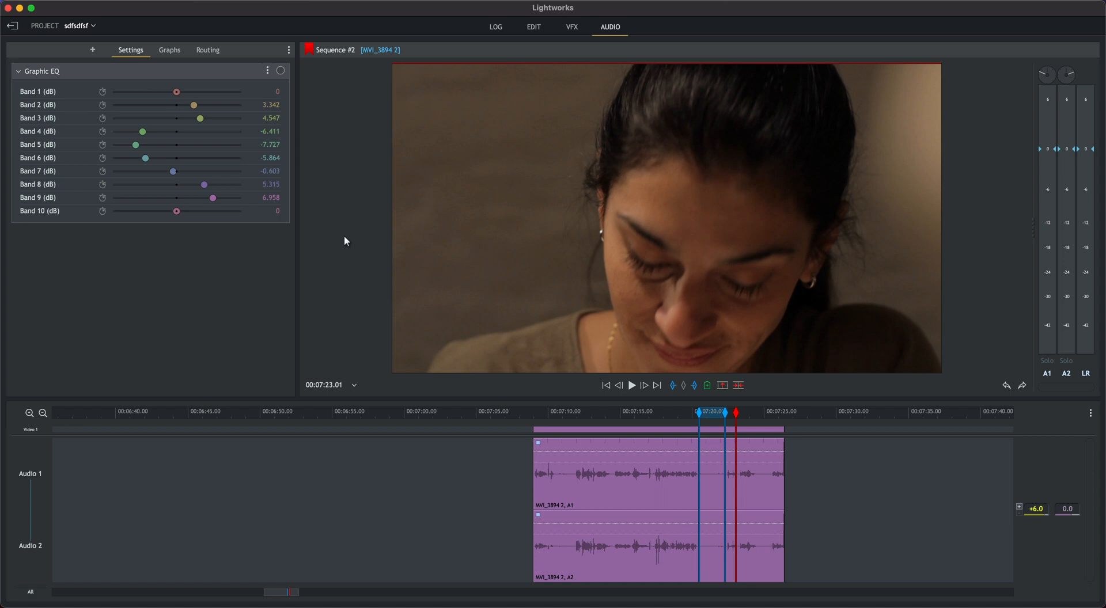
pyautogui.moveTo(416, 12)
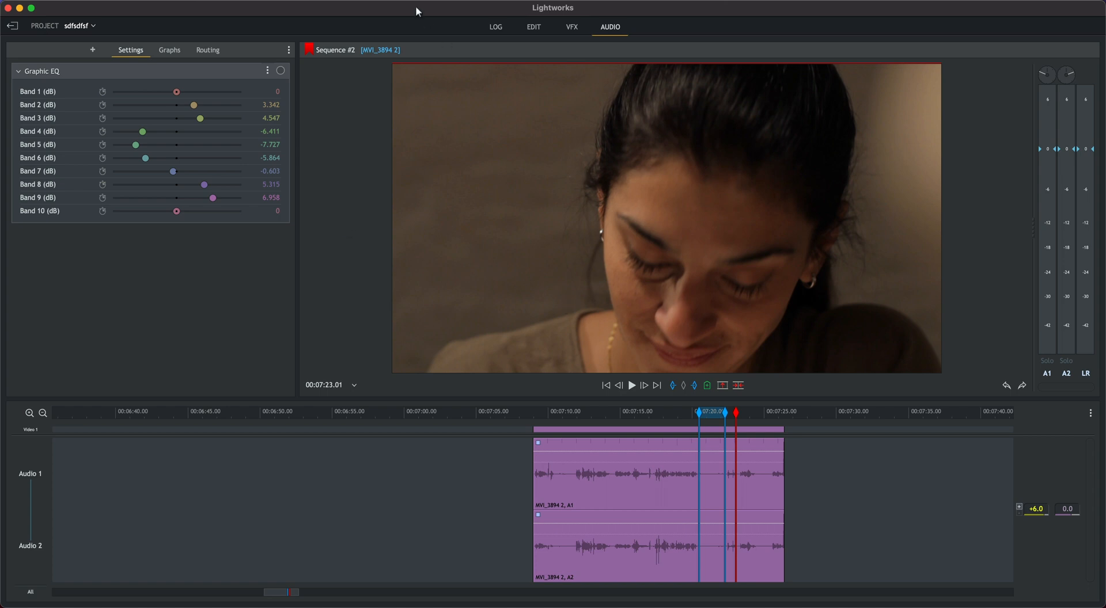
pyautogui.moveTo(322, 1)
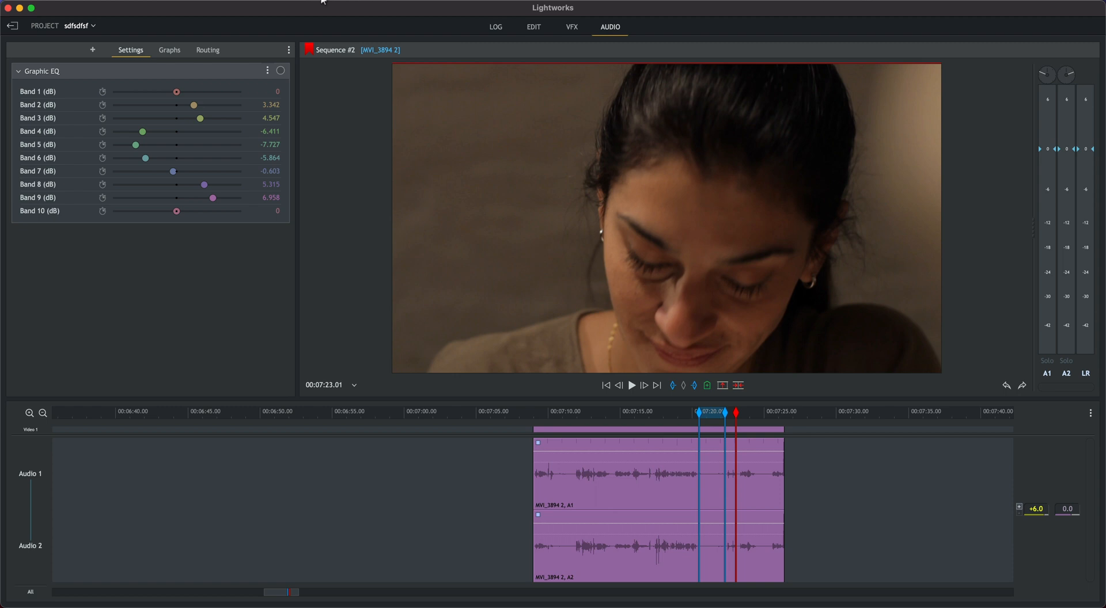